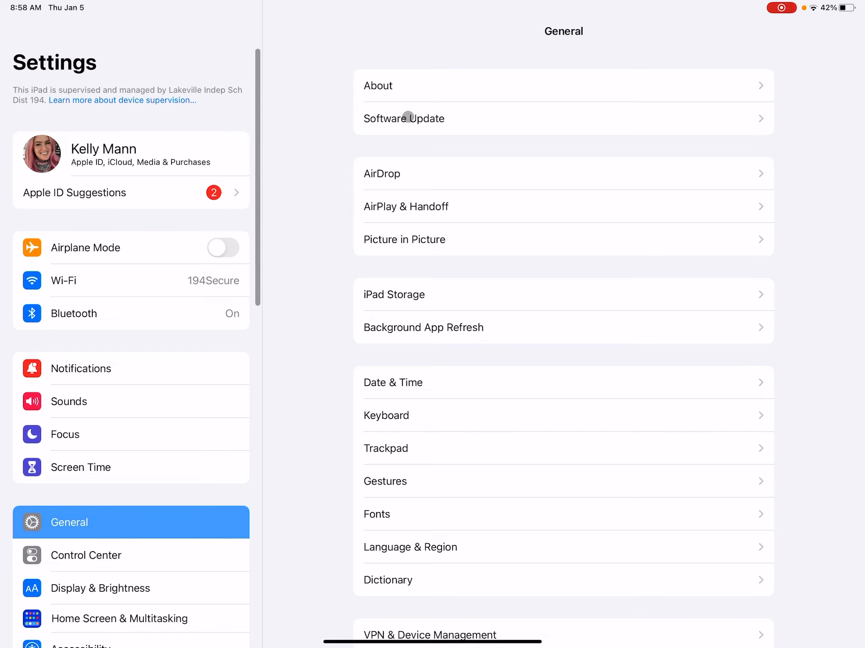
Step: Open Software Update under General so it starts checking for an update
left_click(407, 118)
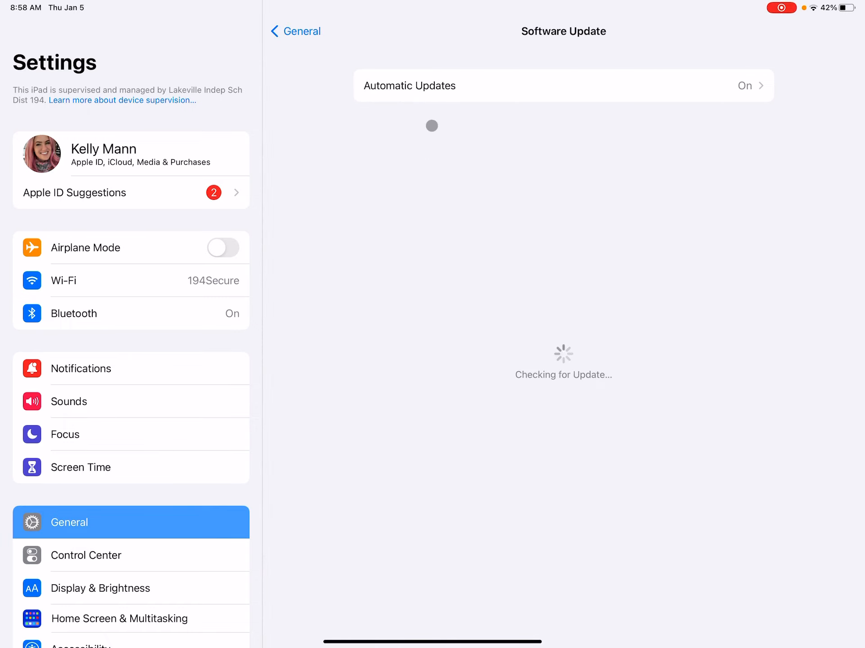